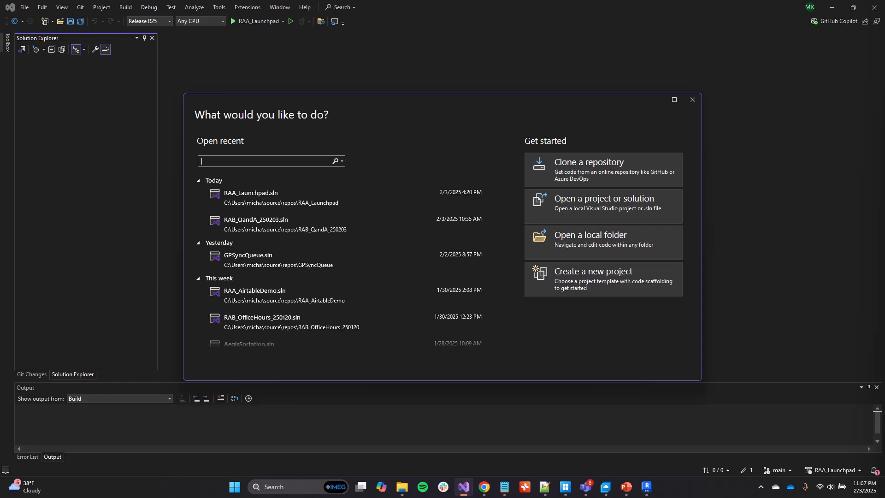
- Open the recent RAA_Launchpad solution in Visual Studio to debug-launch Revit
click(251, 193)
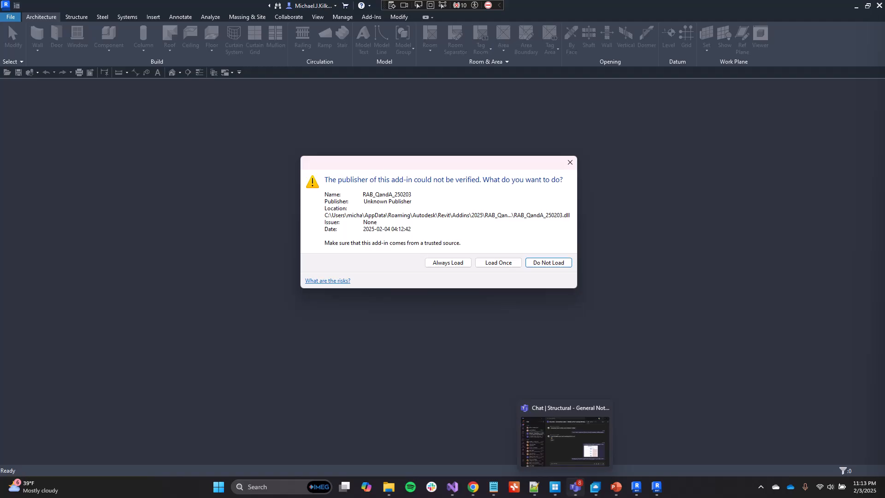
- Always load the unverified RAB_QandA_250203 add-in so Revit opens the project
click(547, 262)
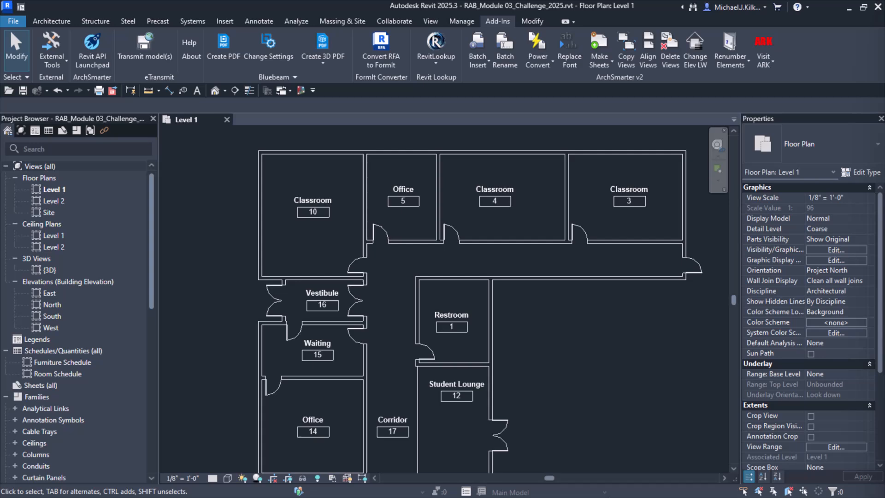
- Launch Revit API Launchpad from the Add-Ins tab, showing the Variables lesson
click(91, 46)
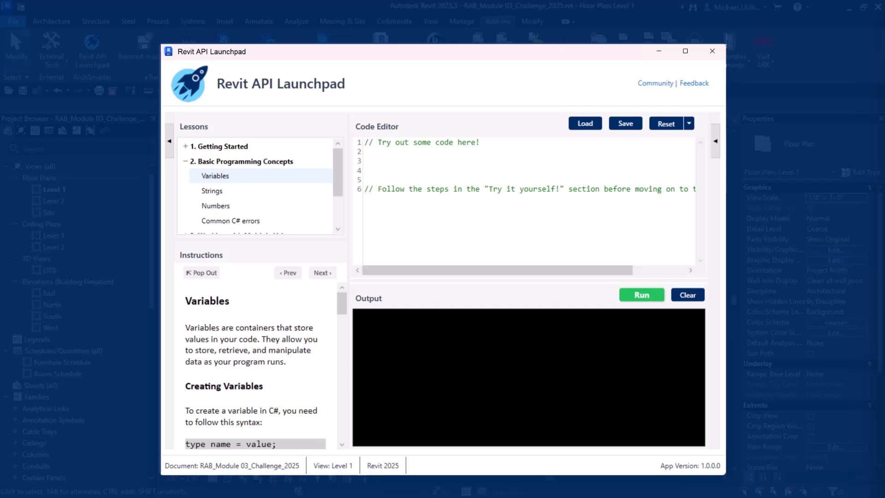
- In the Creating levels lesson, run loop code making ten levels 12 feet apart, then close the popout
click(230, 220)
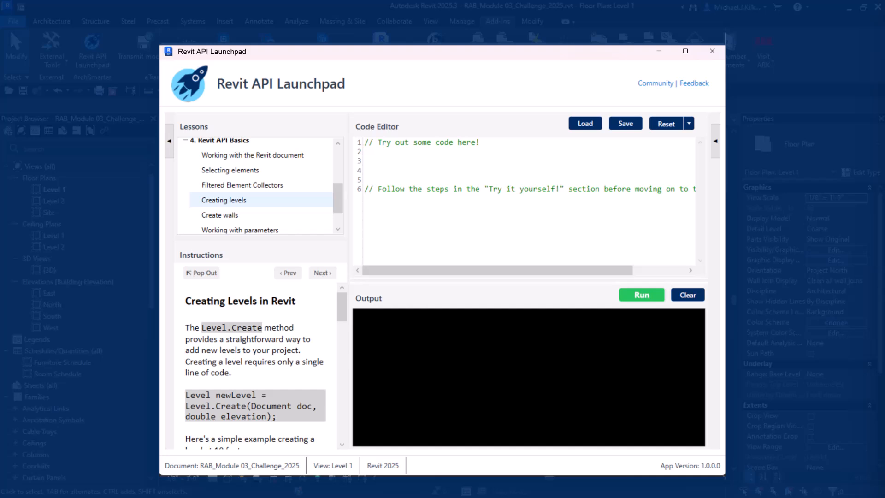
text(Console.WriteLine($"Created a level at {elev} feet.)
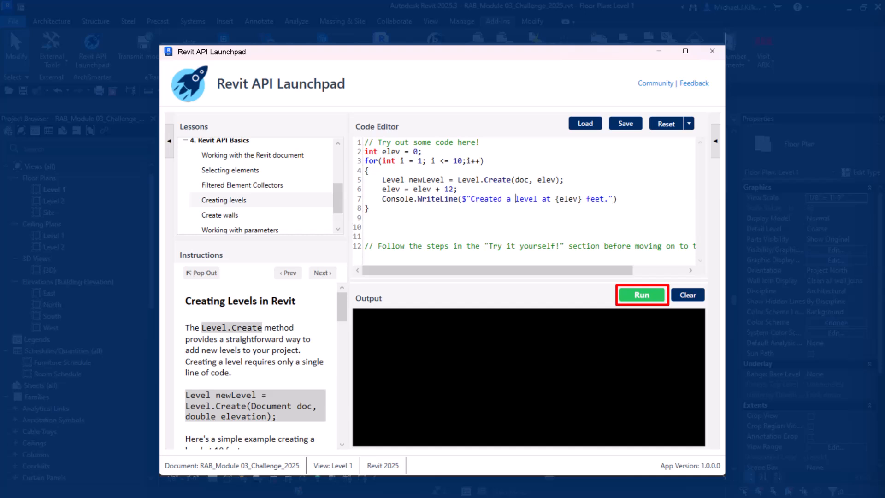
click(642, 294)
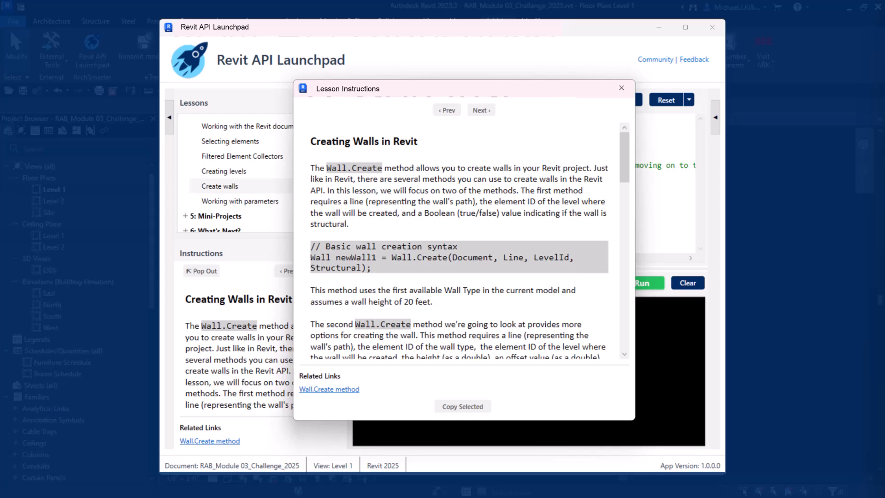
click(621, 88)
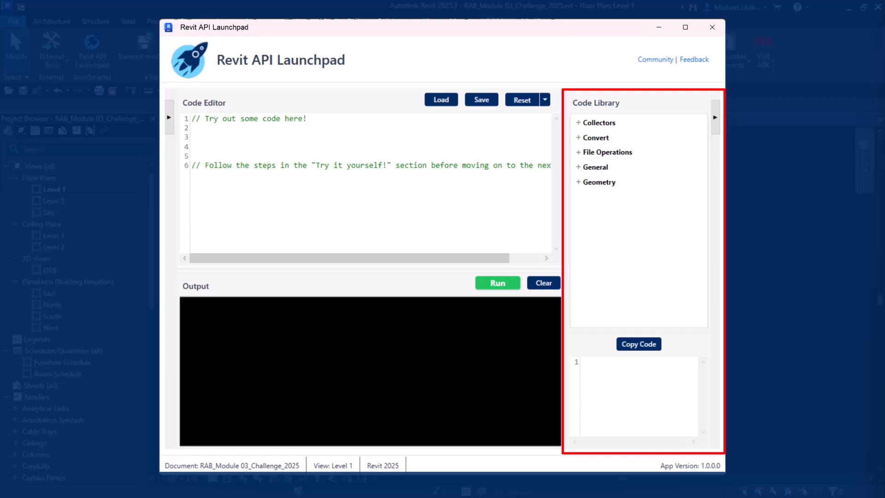
- Expand Collectors and show the Get All Text Note Types snippet's code
click(599, 122)
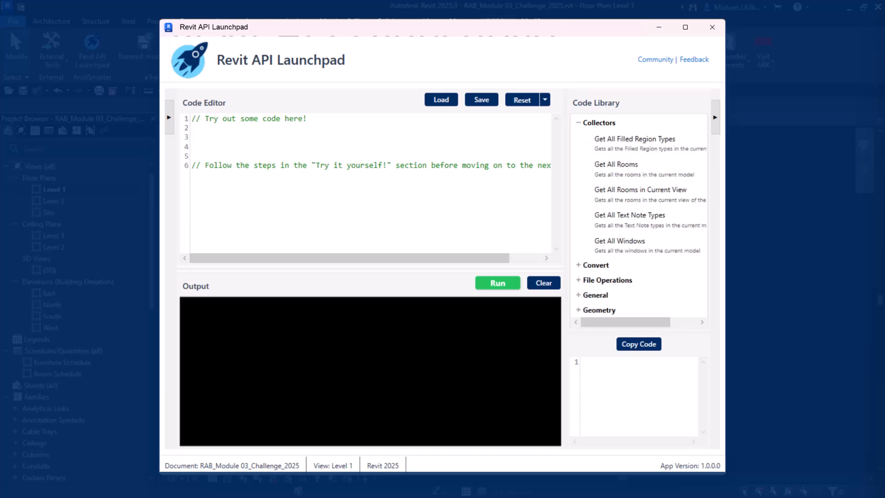
click(629, 215)
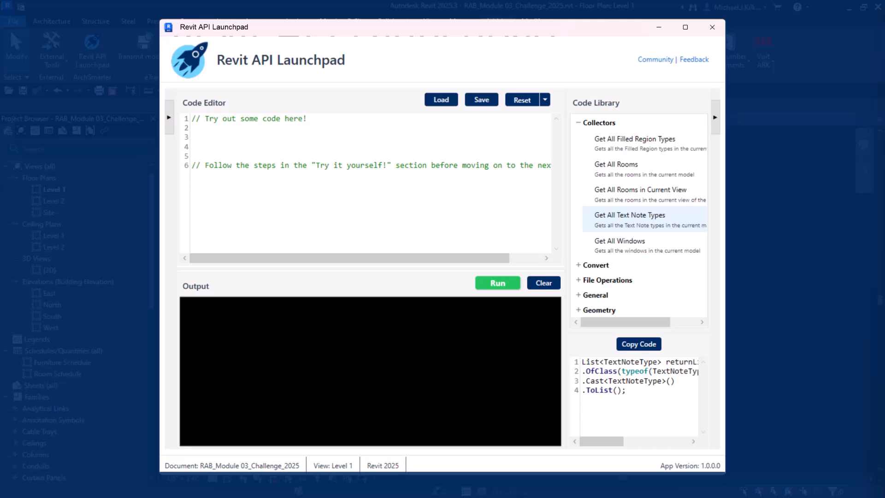